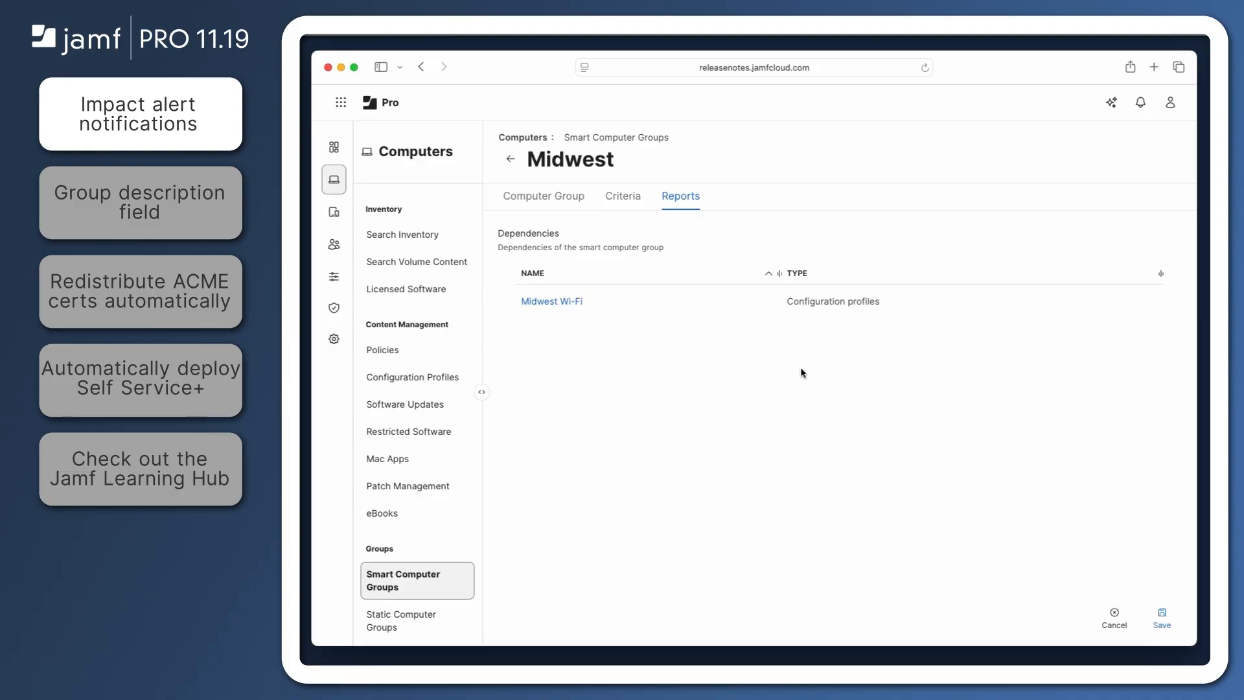
pyautogui.moveTo(784, 358)
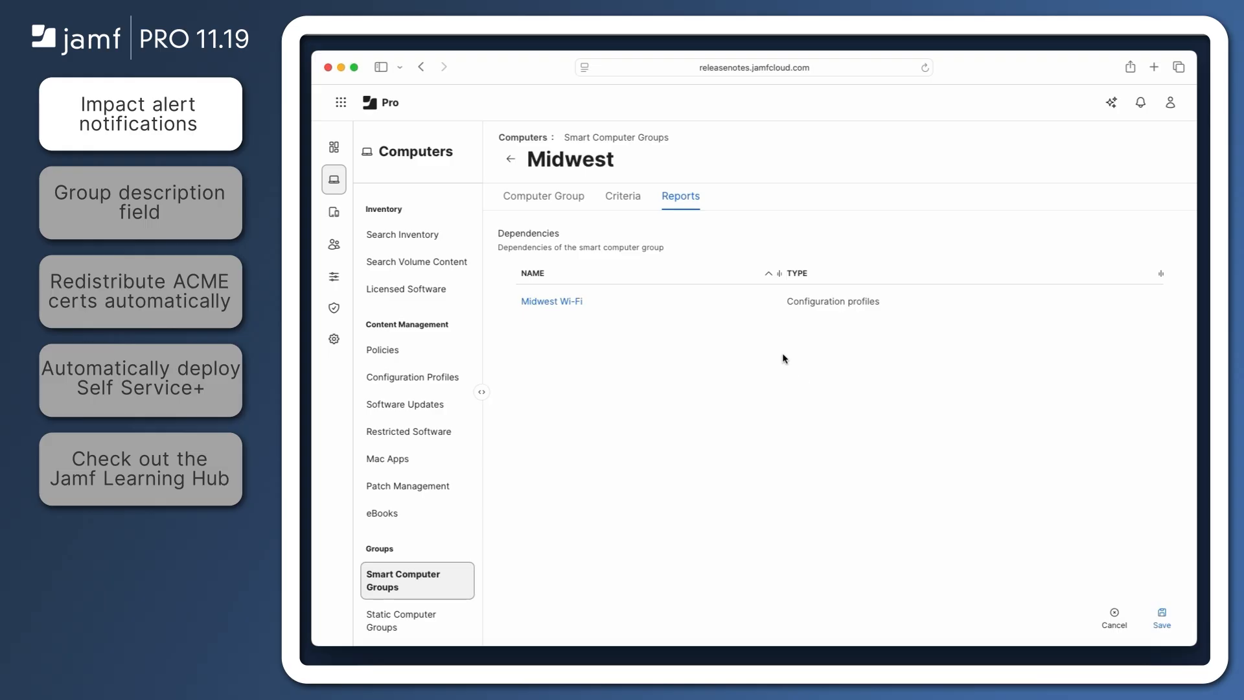
# Add a 'Building is Eau Claire' criterion to the Midwest smart group beside Minneapolis and save
pyautogui.click(622, 196)
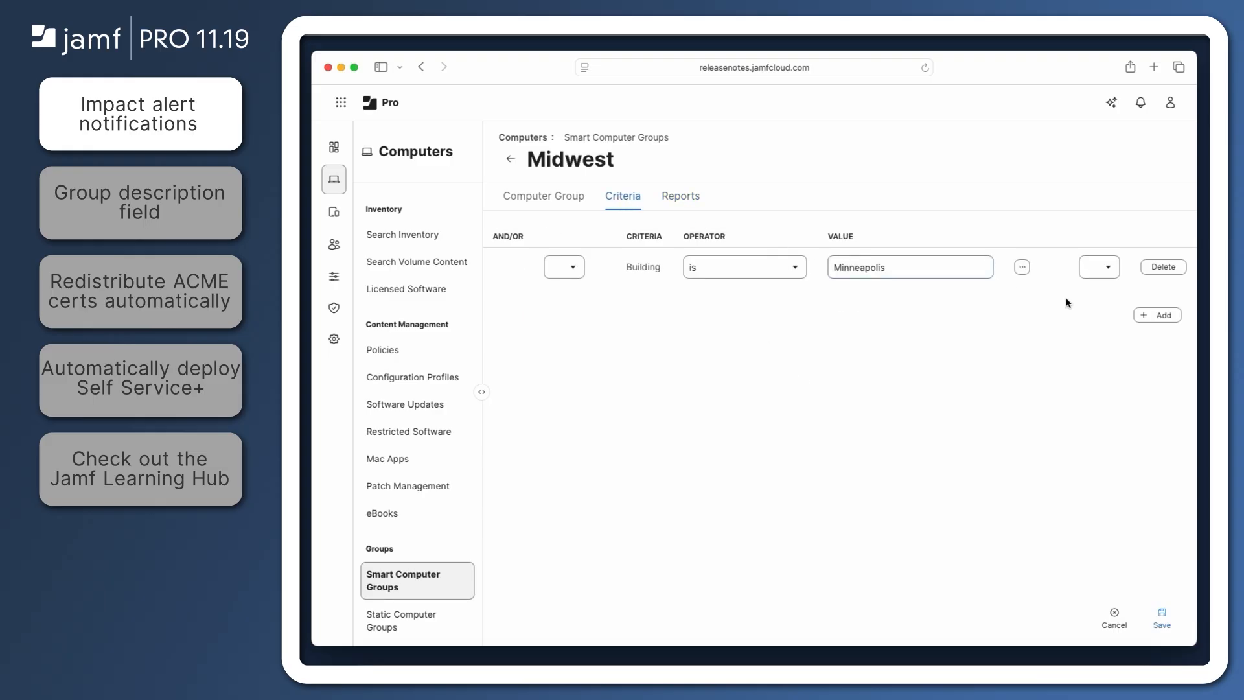
pyautogui.click(1155, 314)
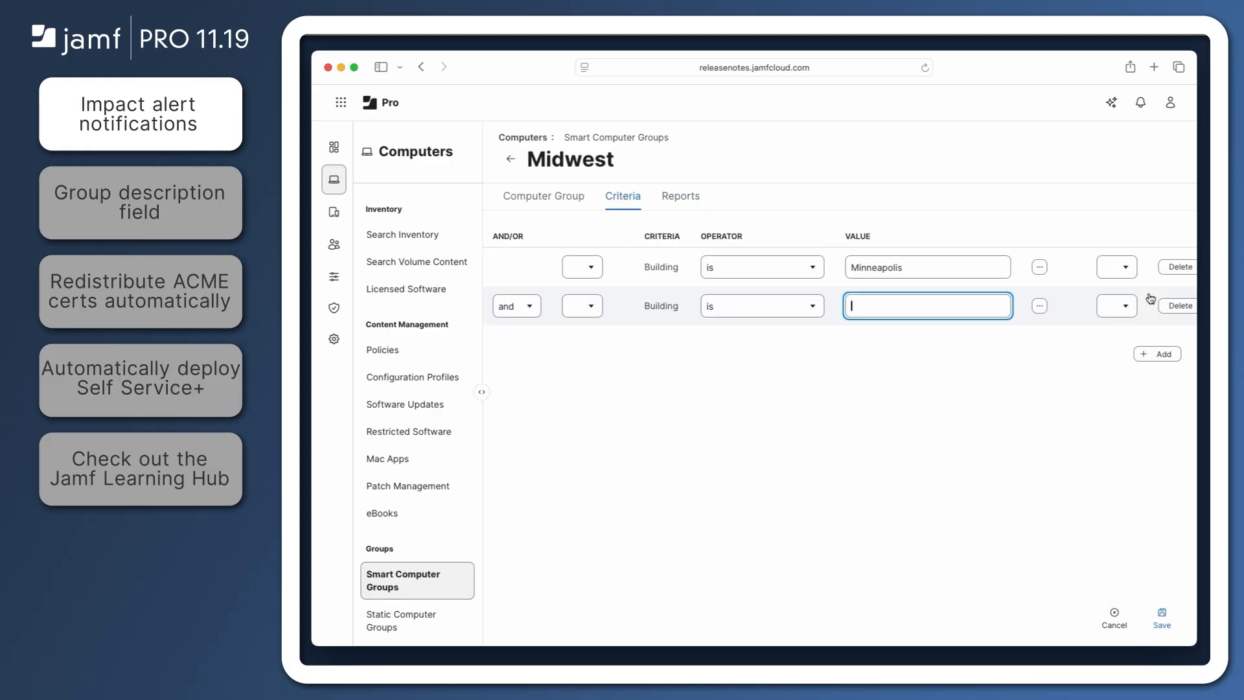
pyautogui.click(1039, 305)
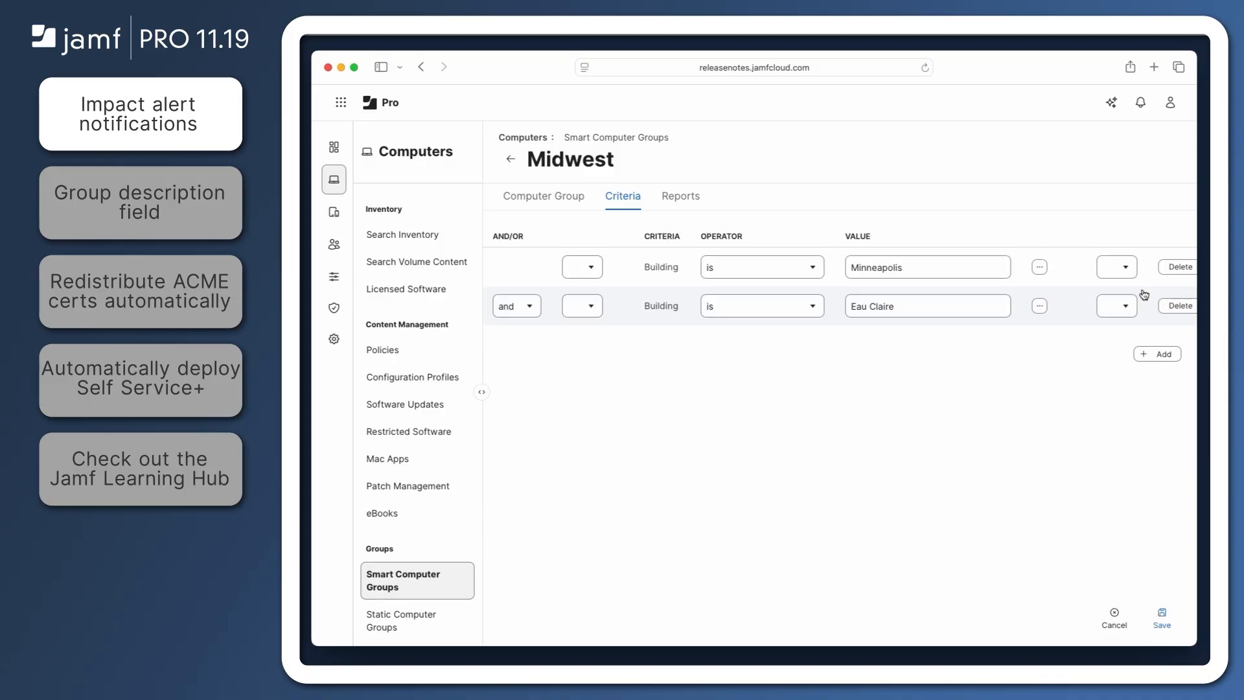
pyautogui.moveTo(1162, 617)
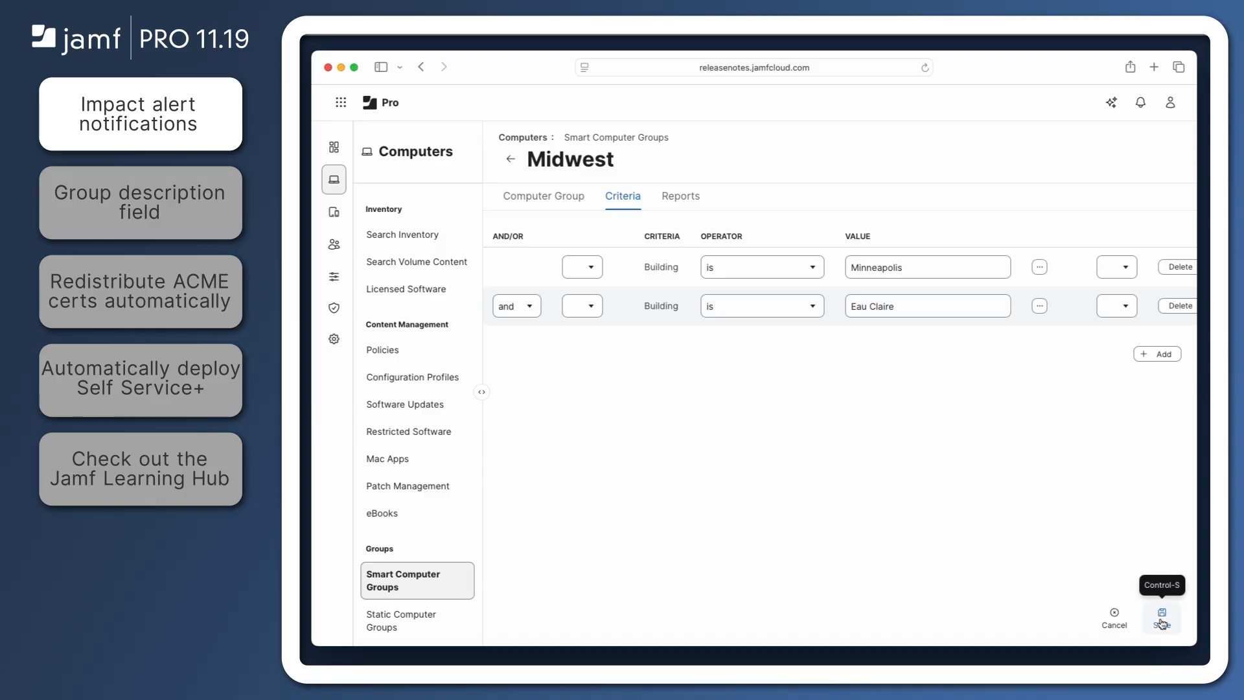
pyautogui.click(1160, 614)
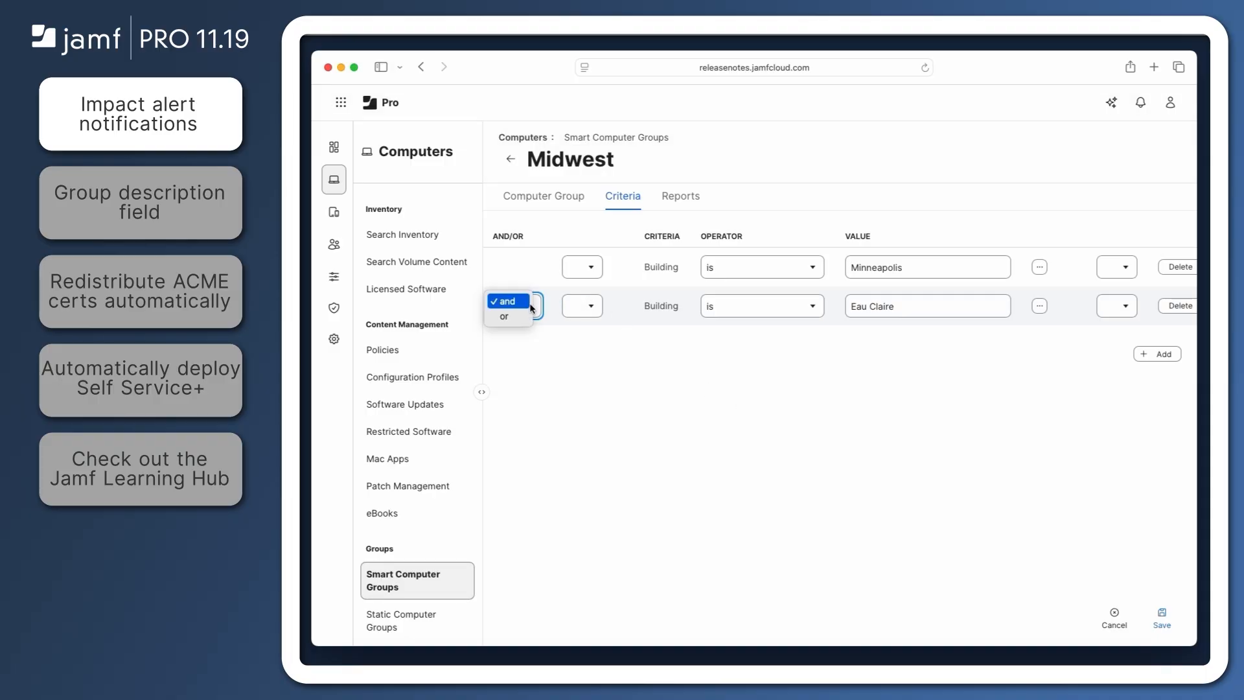
# Join the Minneapolis and Eau Claire rules with 'or' and save past the Midwest Wi-Fi impact warning
pyautogui.click(502, 316)
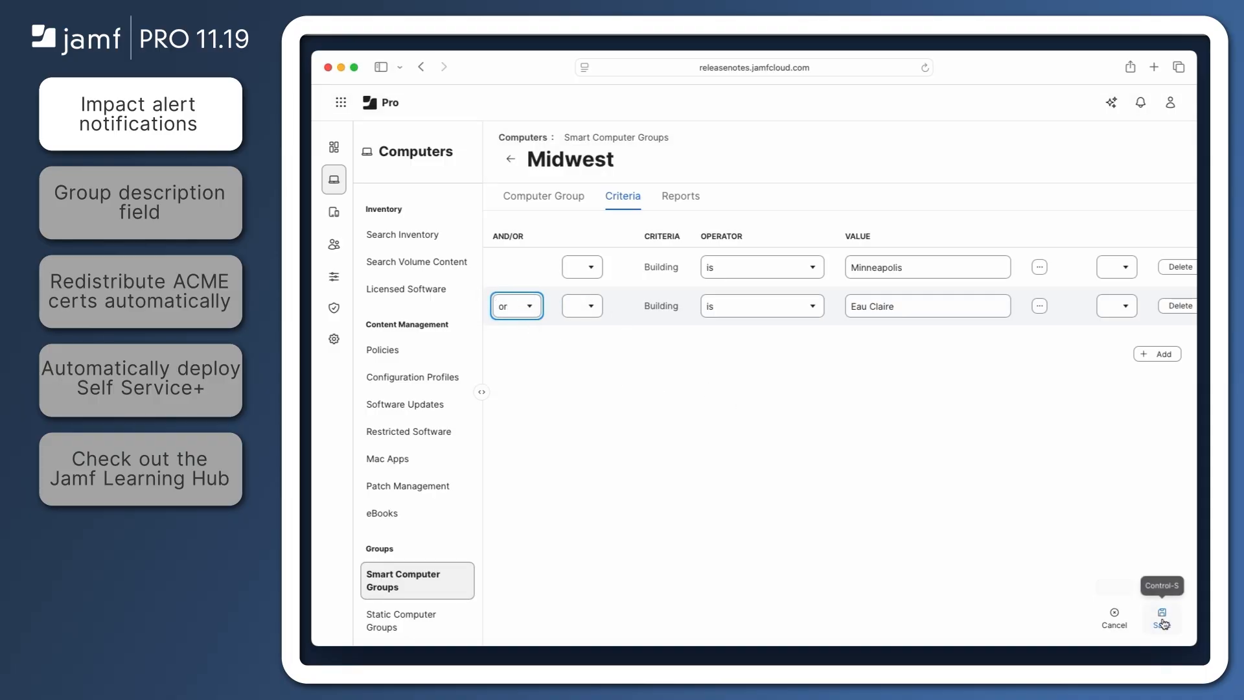
pyautogui.click(1162, 612)
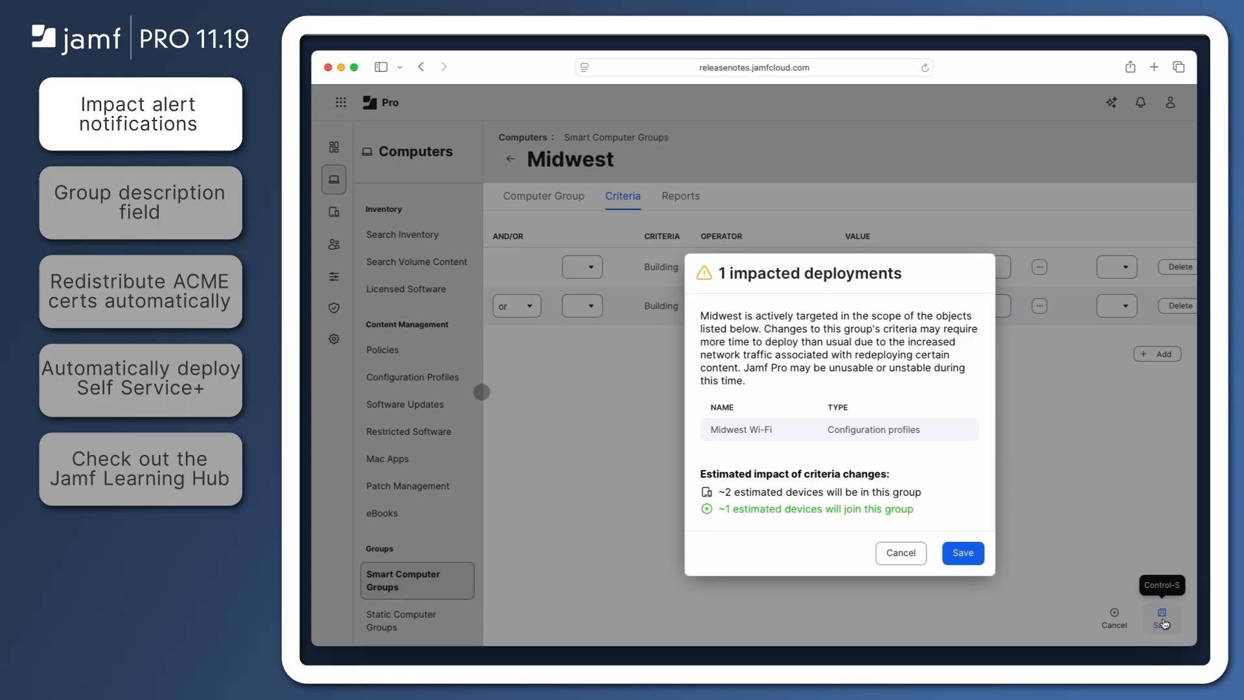
pyautogui.moveTo(1021, 575)
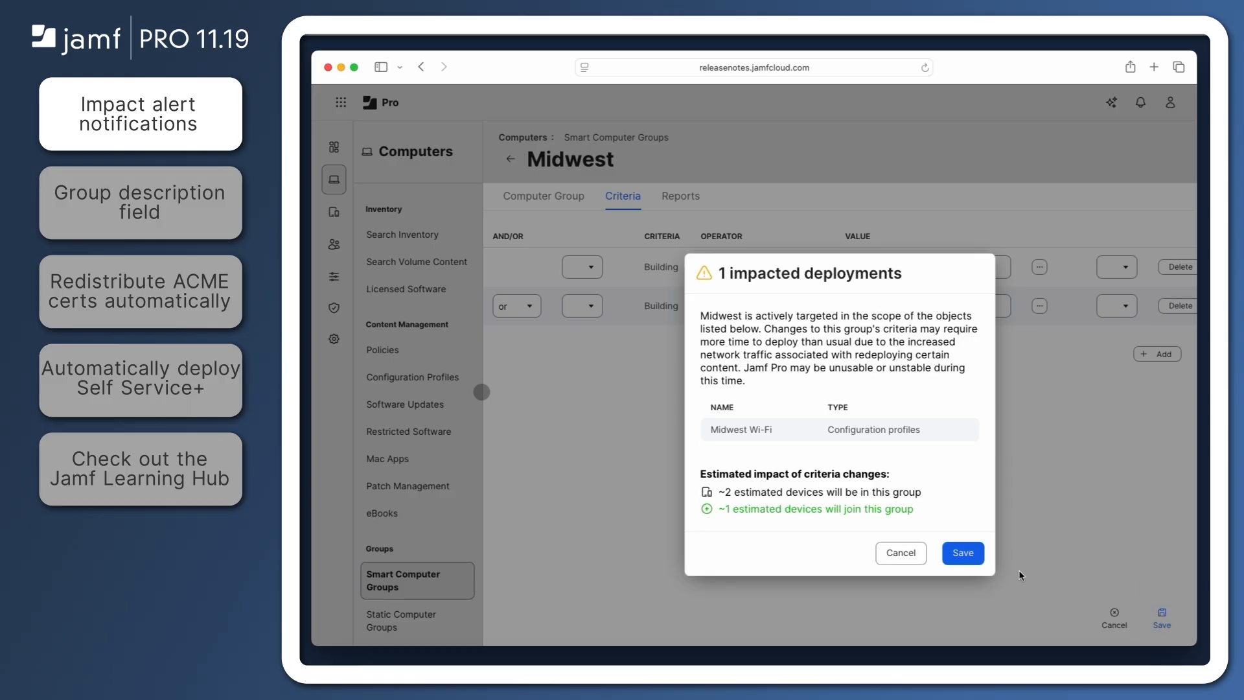
pyautogui.click(962, 553)
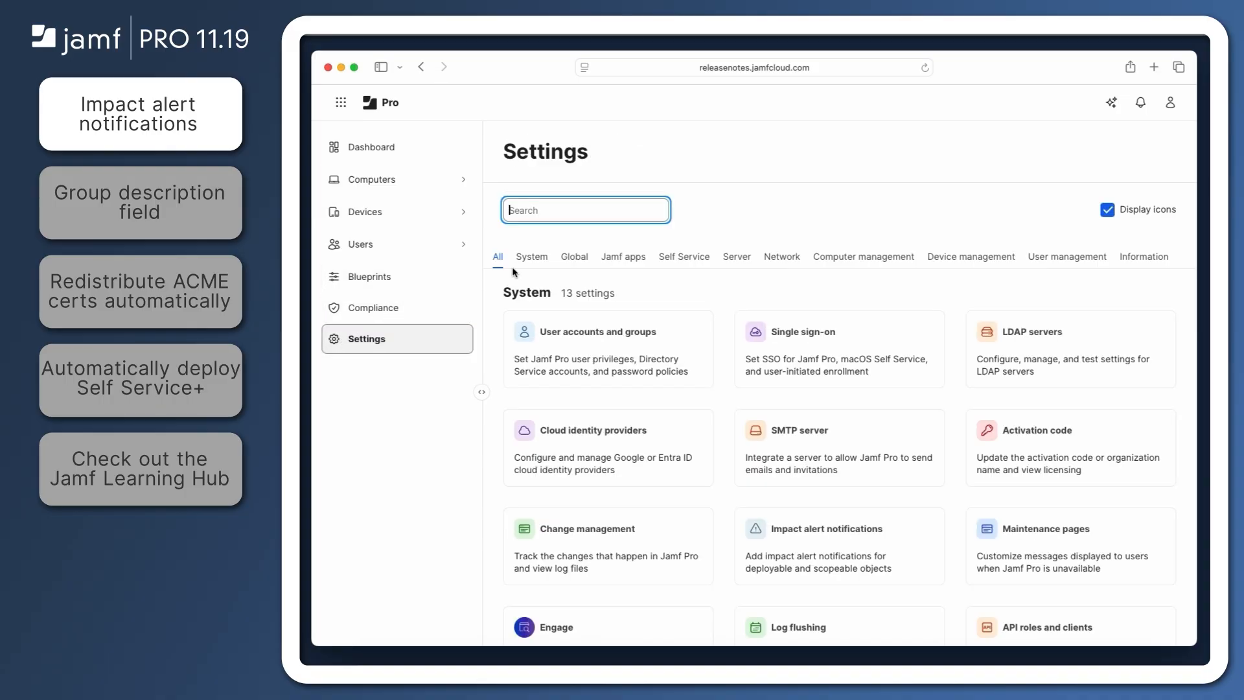
# In System > Impact alert notifications, require Jamf Pro users to acknowledge edits with COMMIT
pyautogui.click(531, 257)
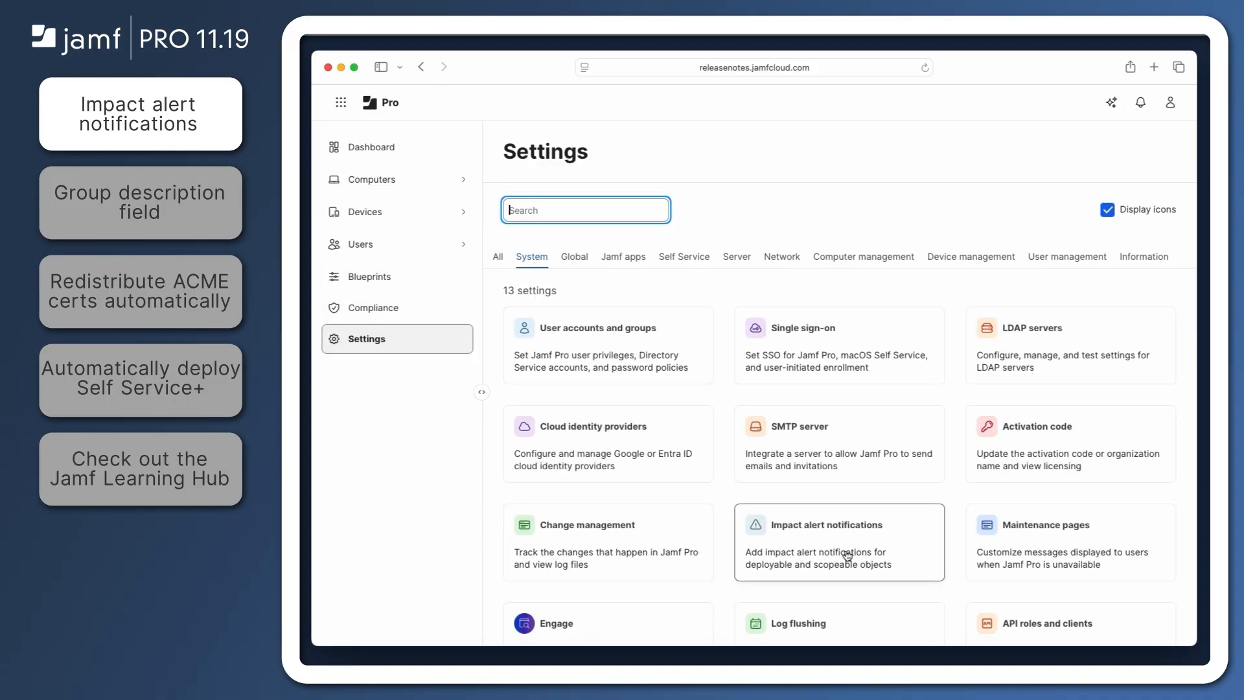
pyautogui.click(840, 543)
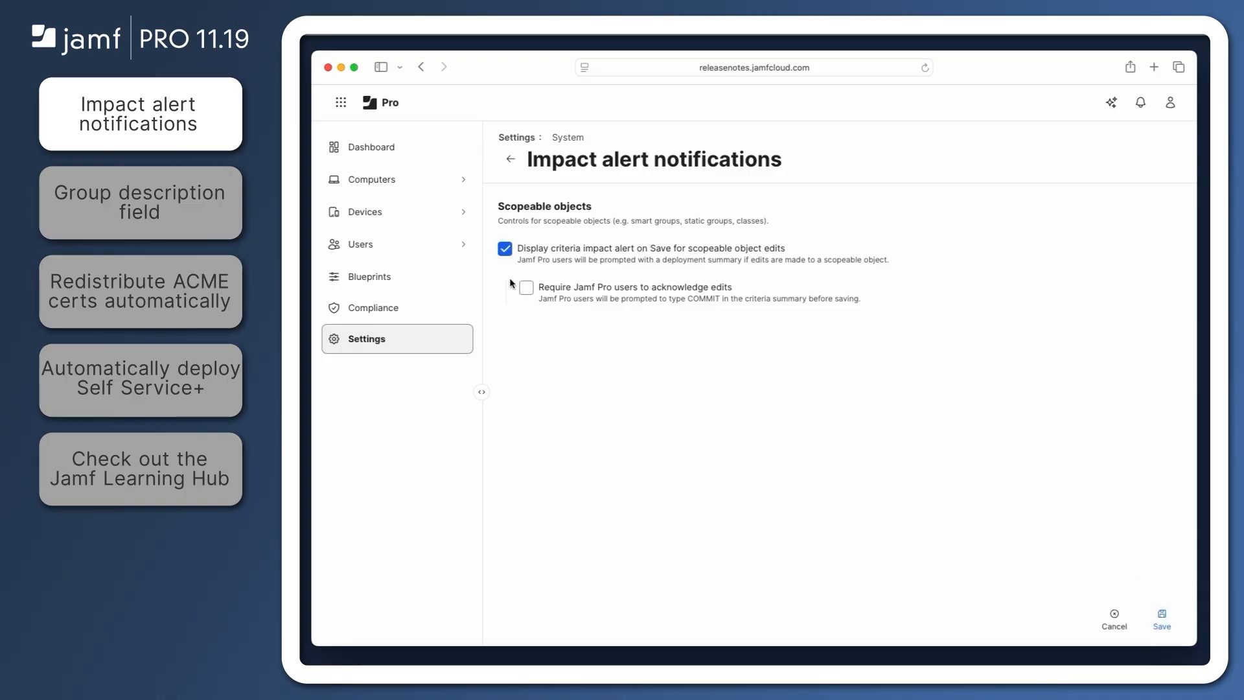
pyautogui.click(526, 288)
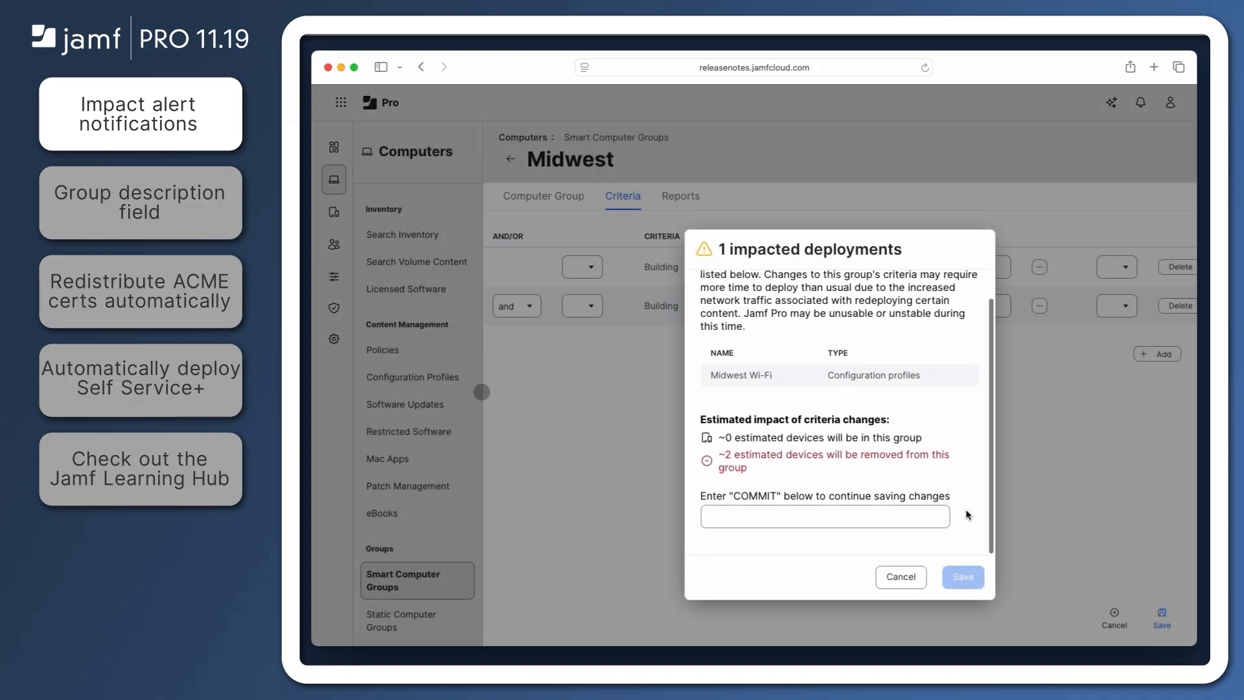
# Show the 'Computers in Austin, Minneapolis, or Eau Claire with macOS 26' smart group's details
pyautogui.click(825, 515)
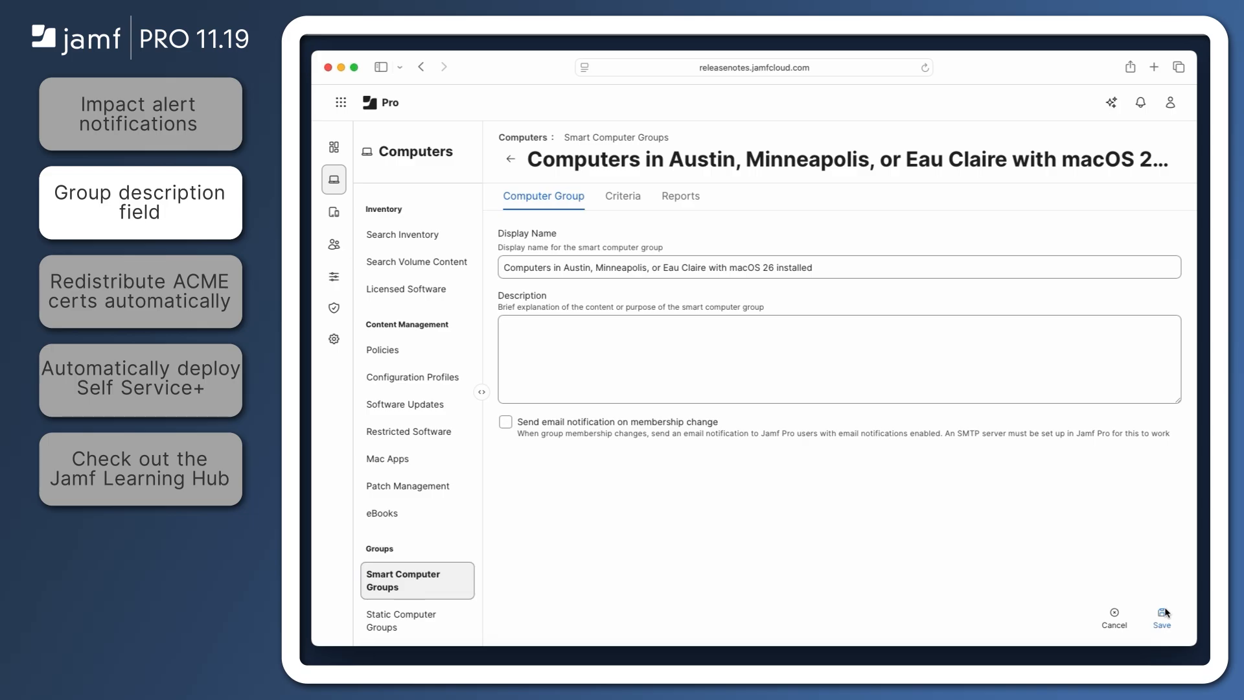
# Describe the group as 'Computers with macOS 26 installed in the Austin, Minneapolis, or Eau Claire buildings' and save
pyautogui.click(907, 272)
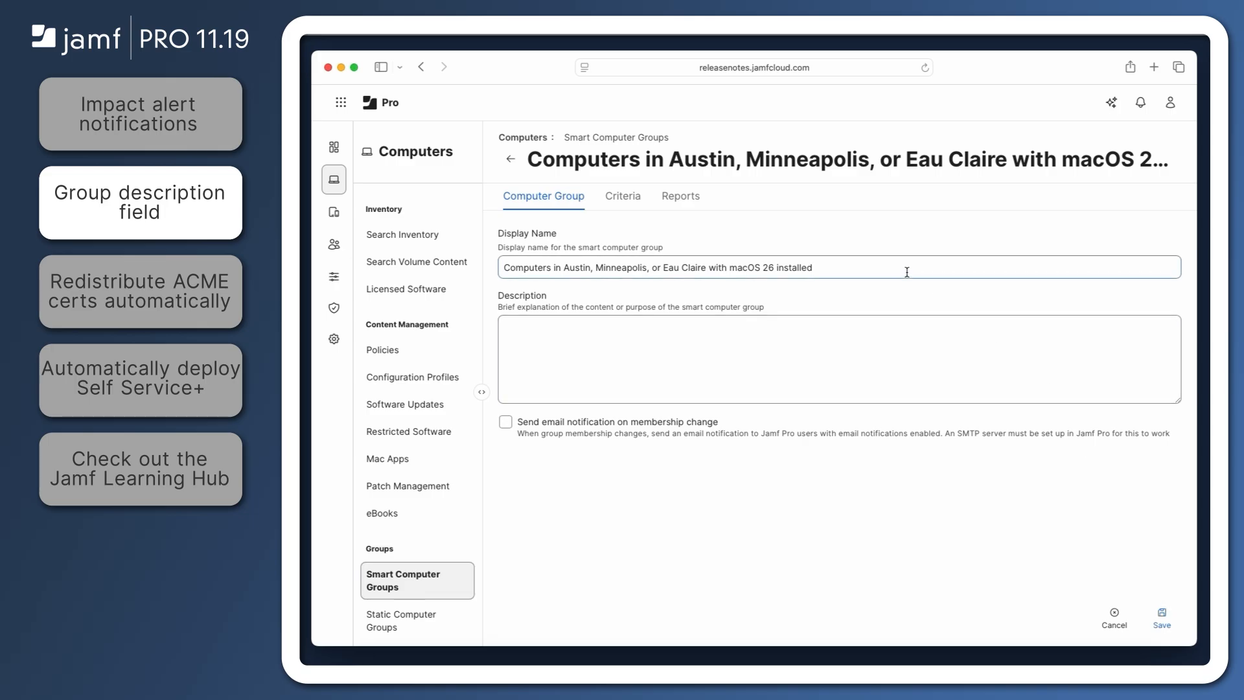
pyautogui.write('macOS 26 - US')
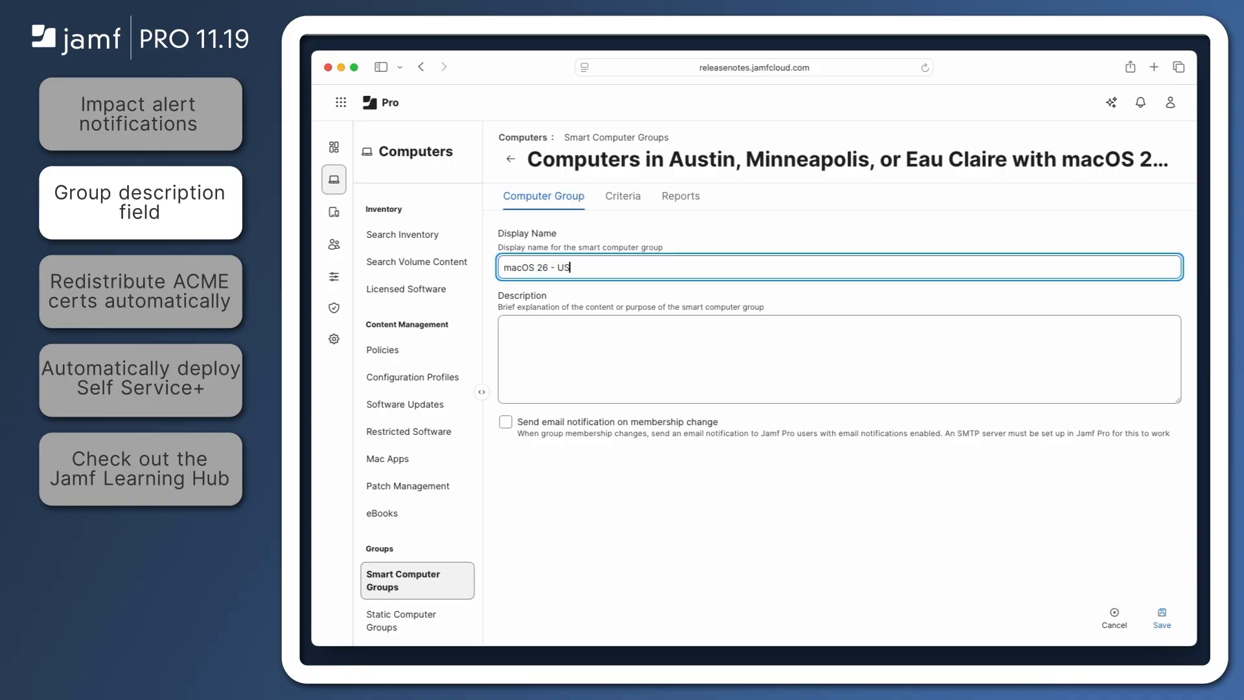
pyautogui.write('Computers with macOS 26 installed in the Austin, Minneapolis, or Eau Claire buildings')
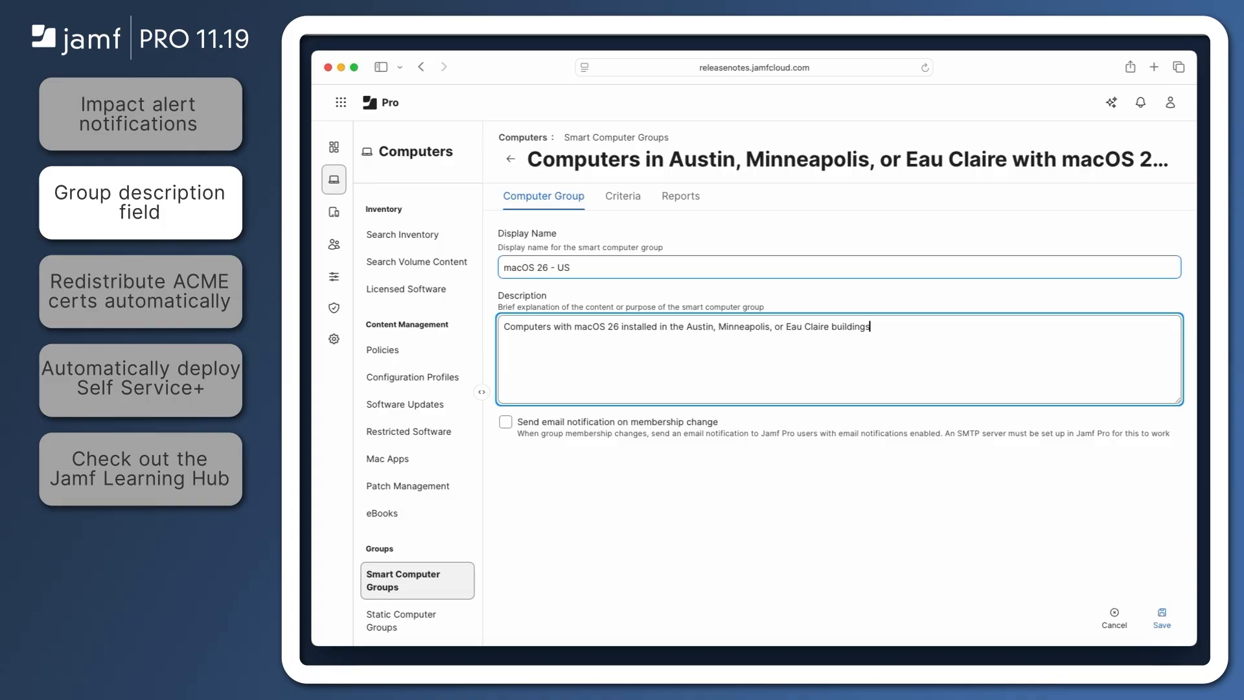
pyautogui.click(1160, 614)
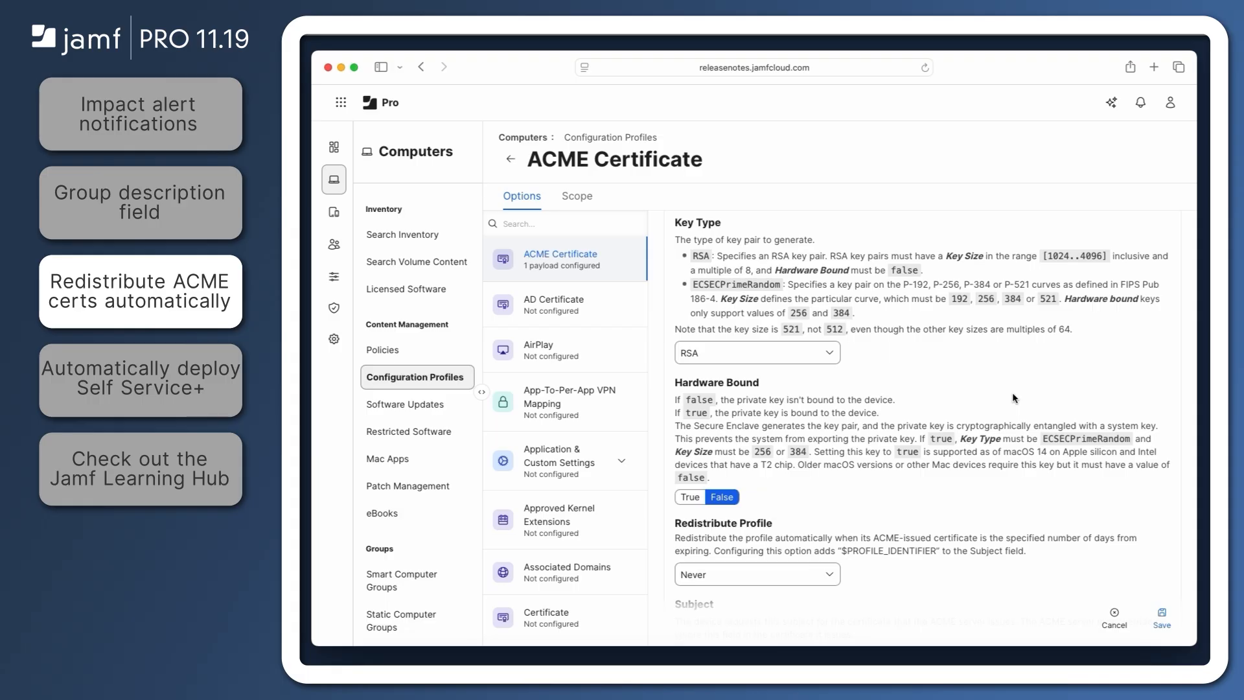
pyautogui.moveTo(827, 583)
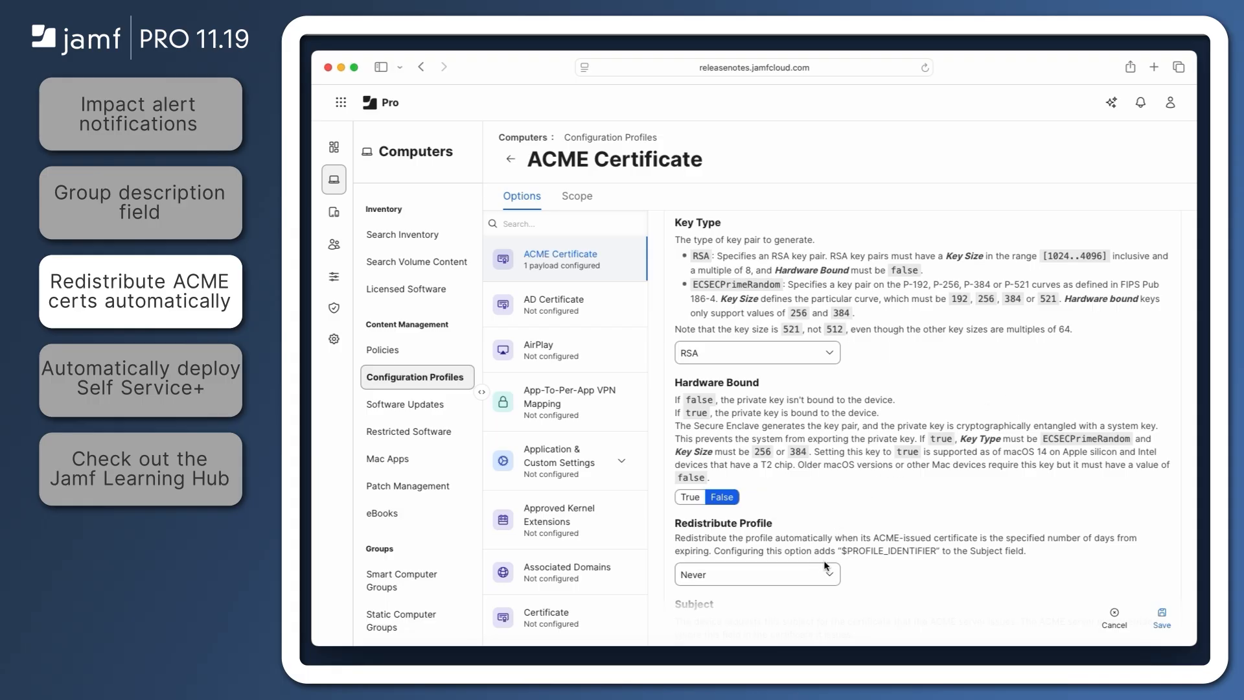
# Set the ACME Certificate profile to redistribute 30 days before certificate expiry
pyautogui.click(757, 574)
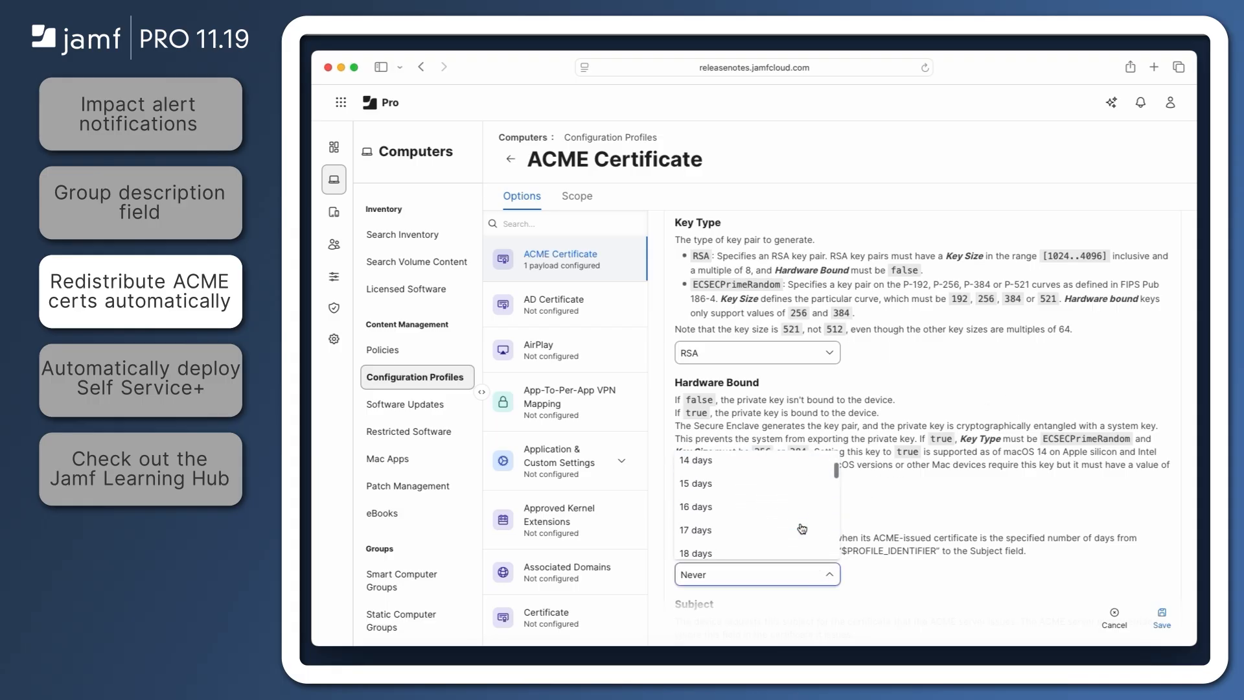
pyautogui.scroll(-3)
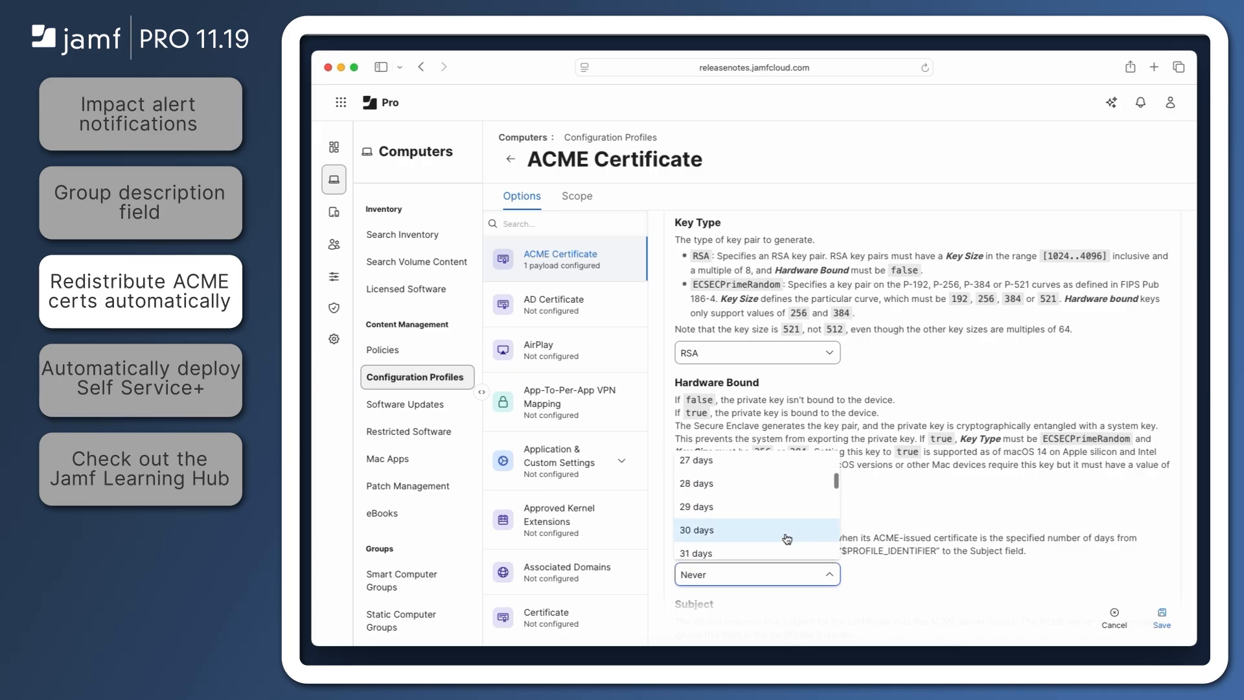
pyautogui.click(696, 530)
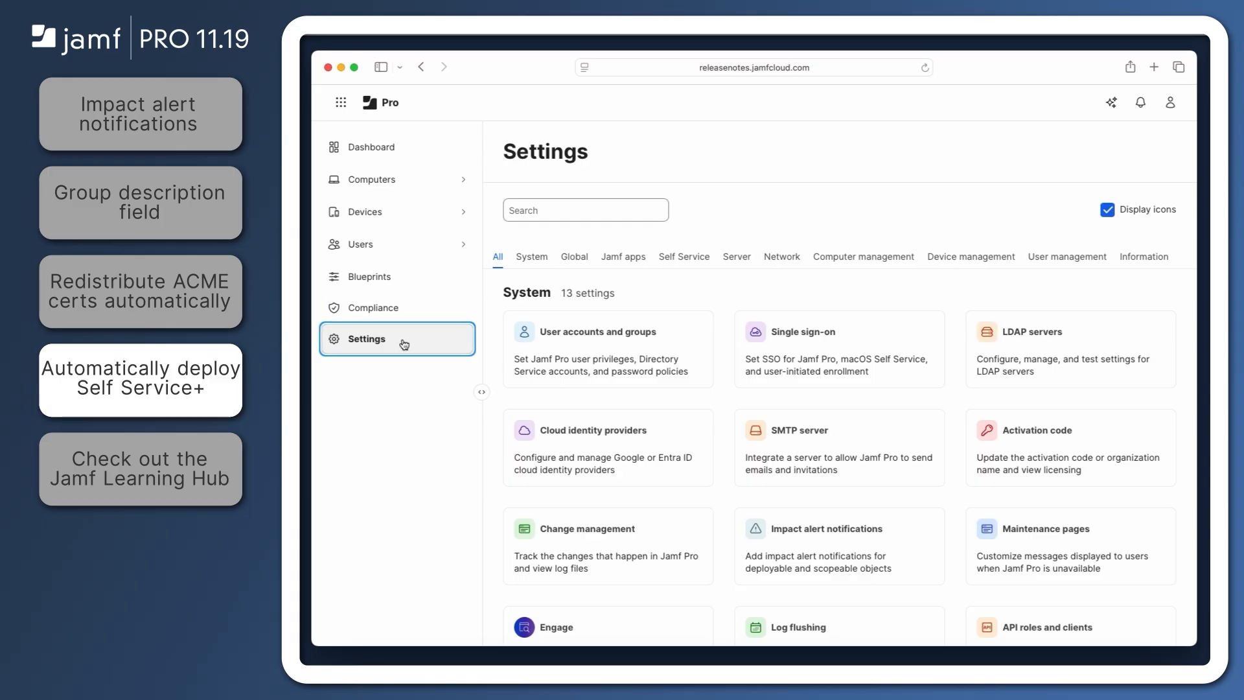
# Under Jamf apps, make Self Service+ the default end-user application and save
pyautogui.click(622, 256)
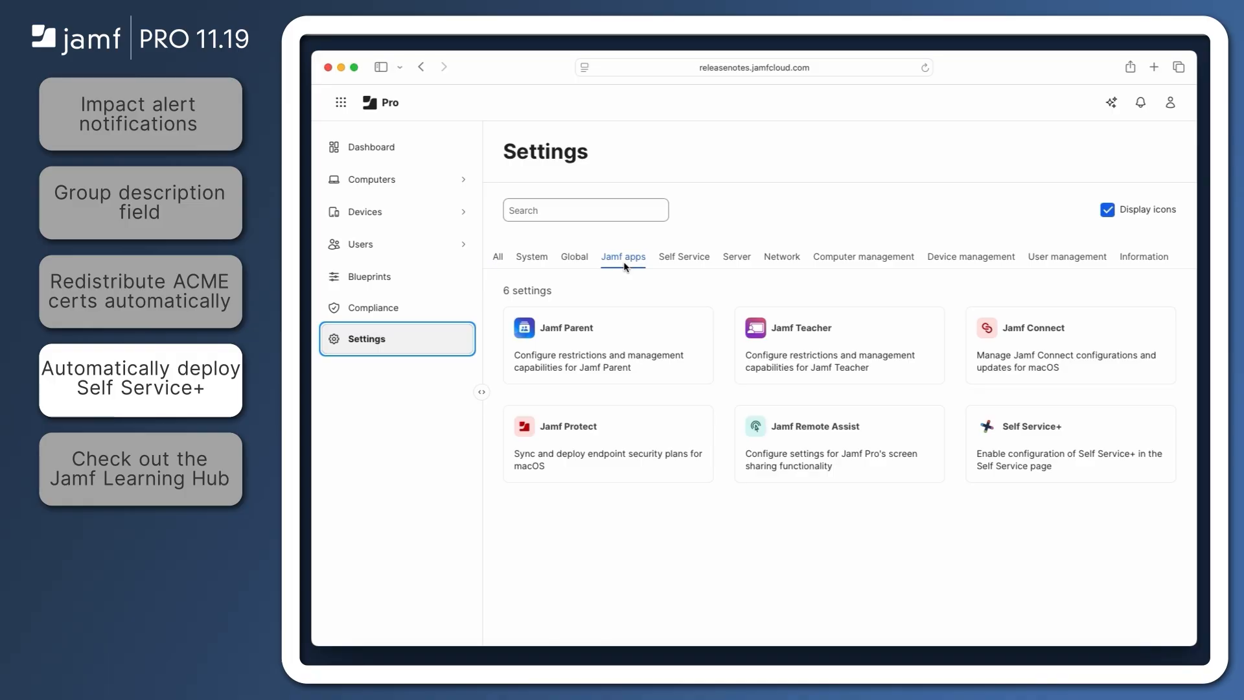
pyautogui.click(1070, 443)
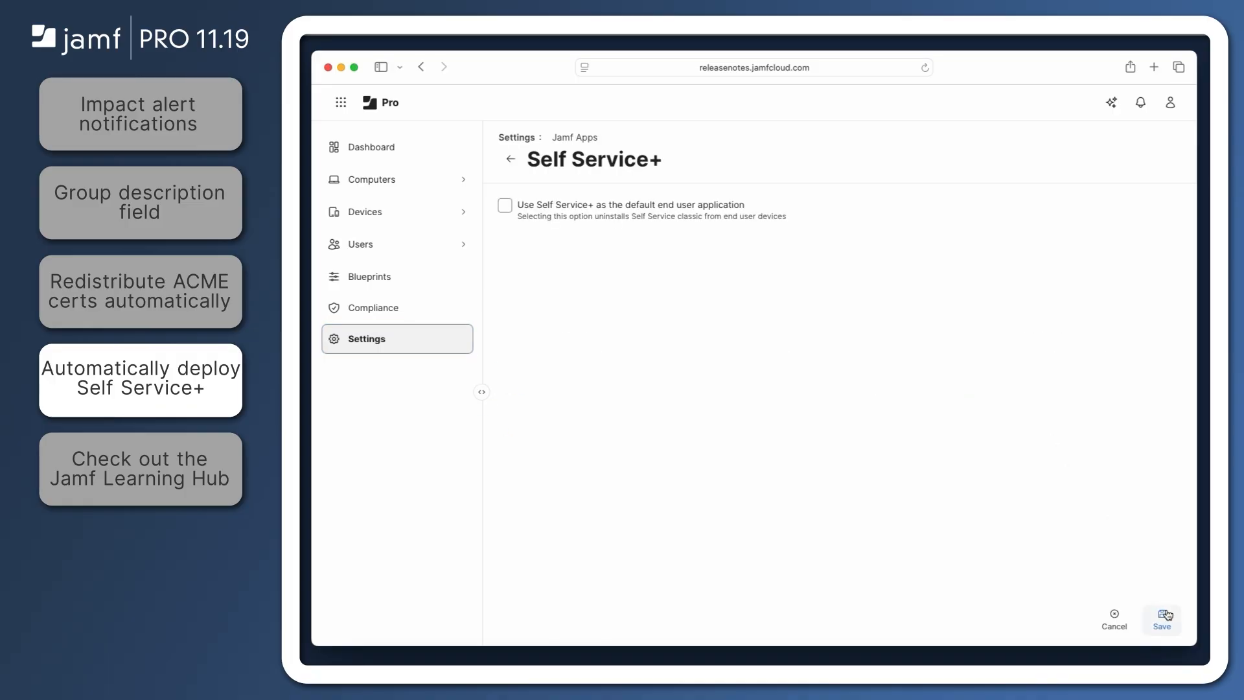
pyautogui.click(505, 204)
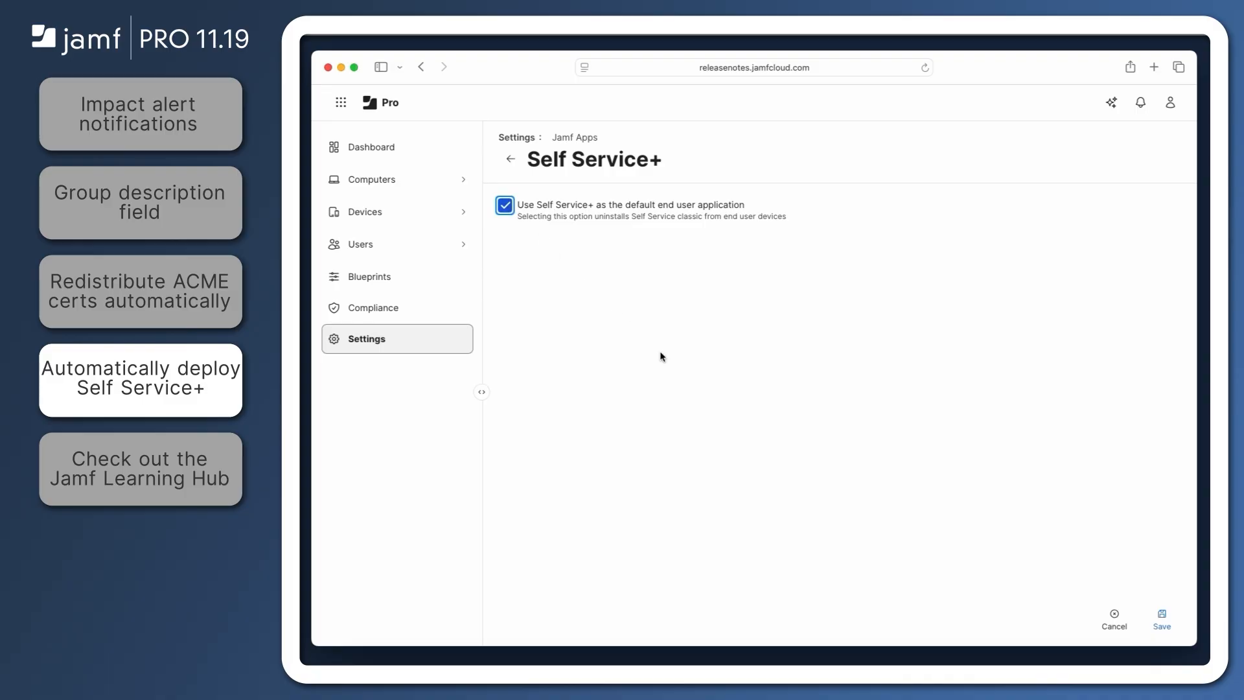
pyautogui.click(1160, 614)
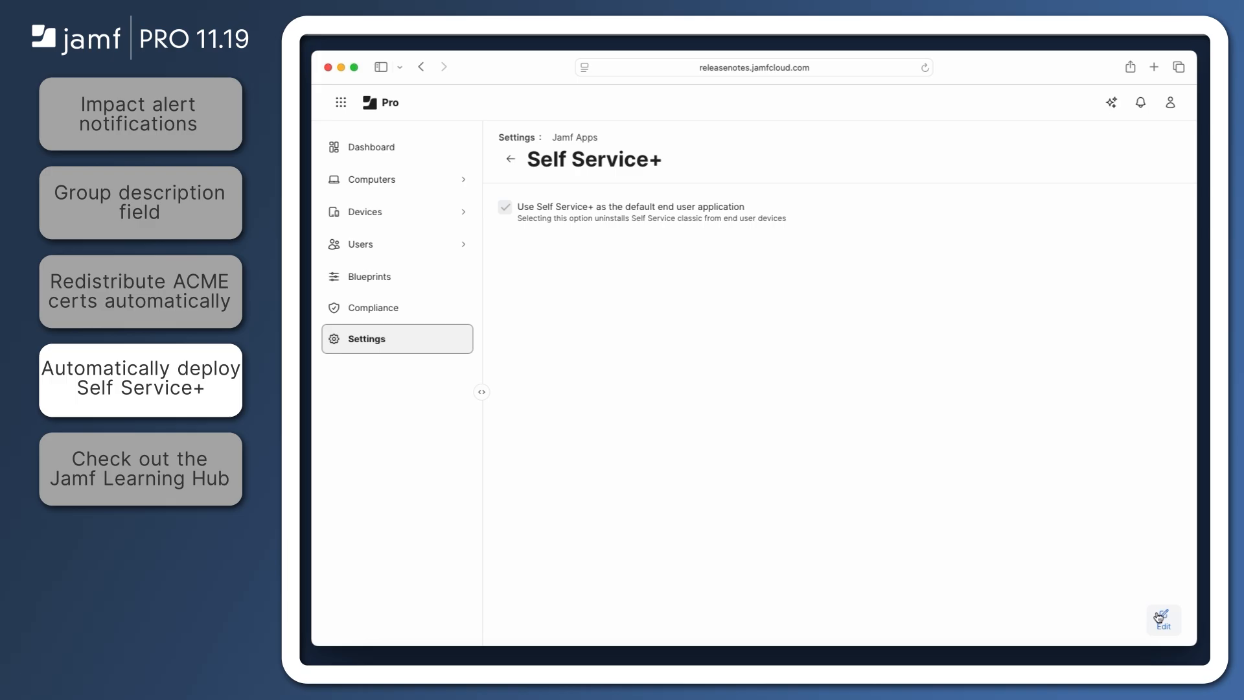
# Return to Settings, filter to Self Service, and head to the Jamf Learning Hub
pyautogui.click(397, 340)
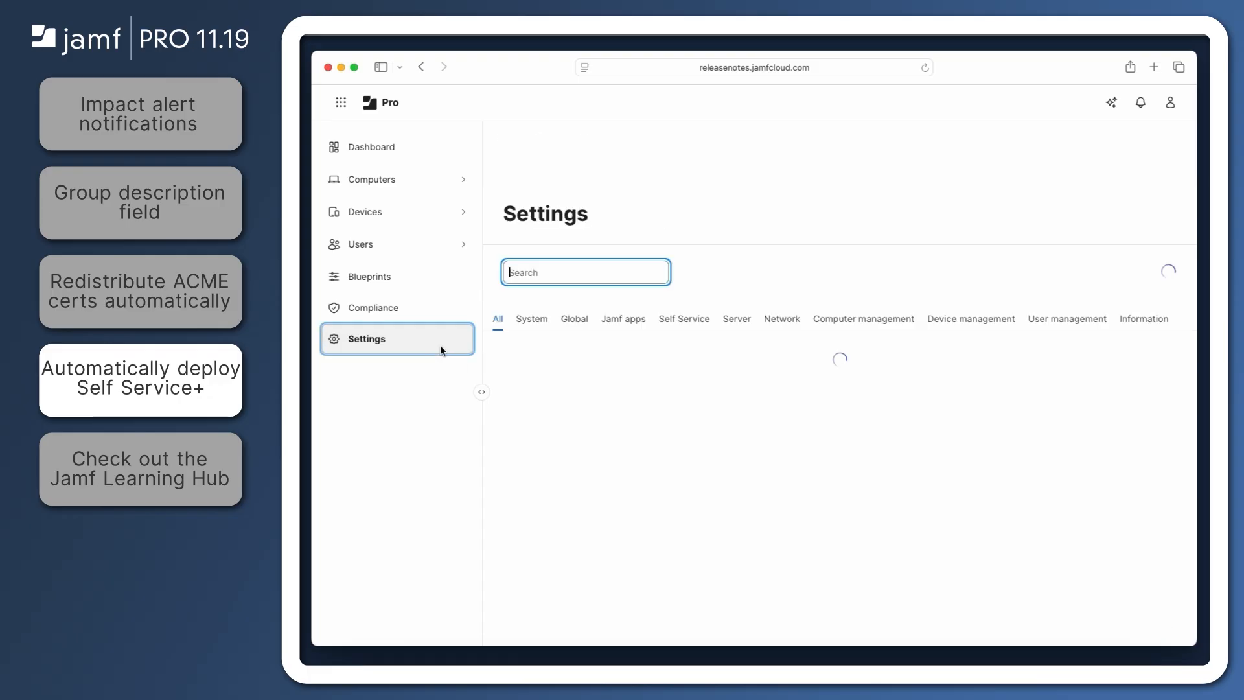
pyautogui.click(684, 319)
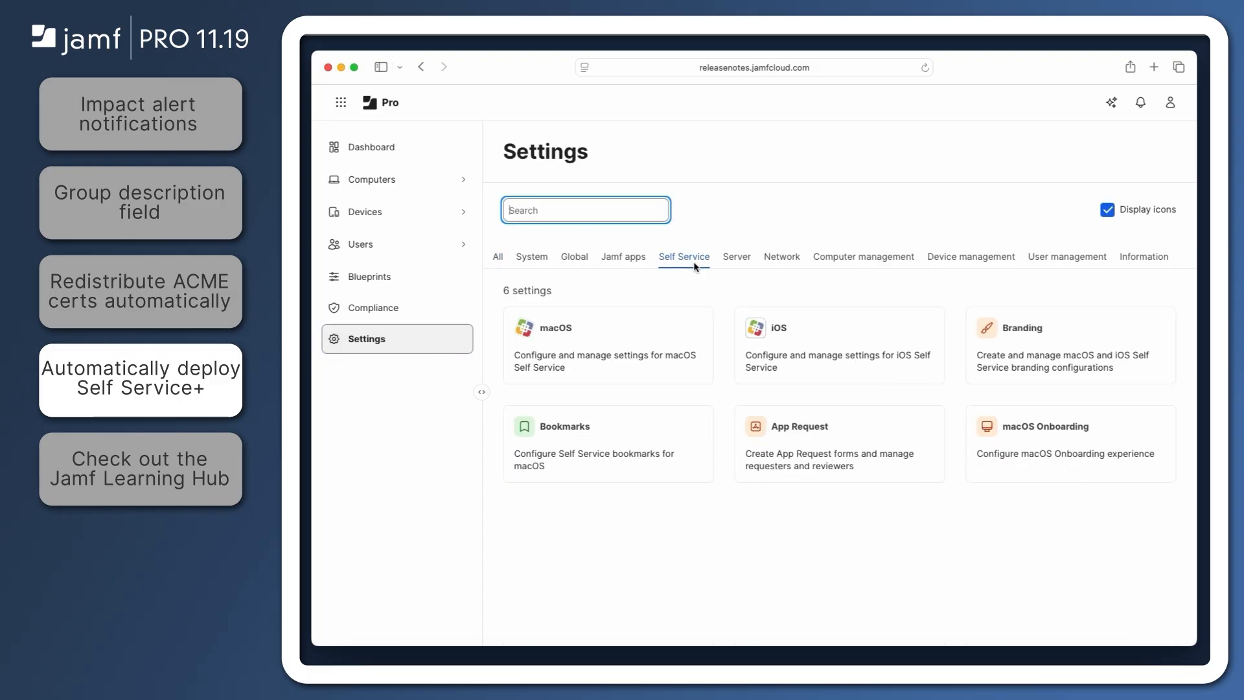
pyautogui.click(140, 469)
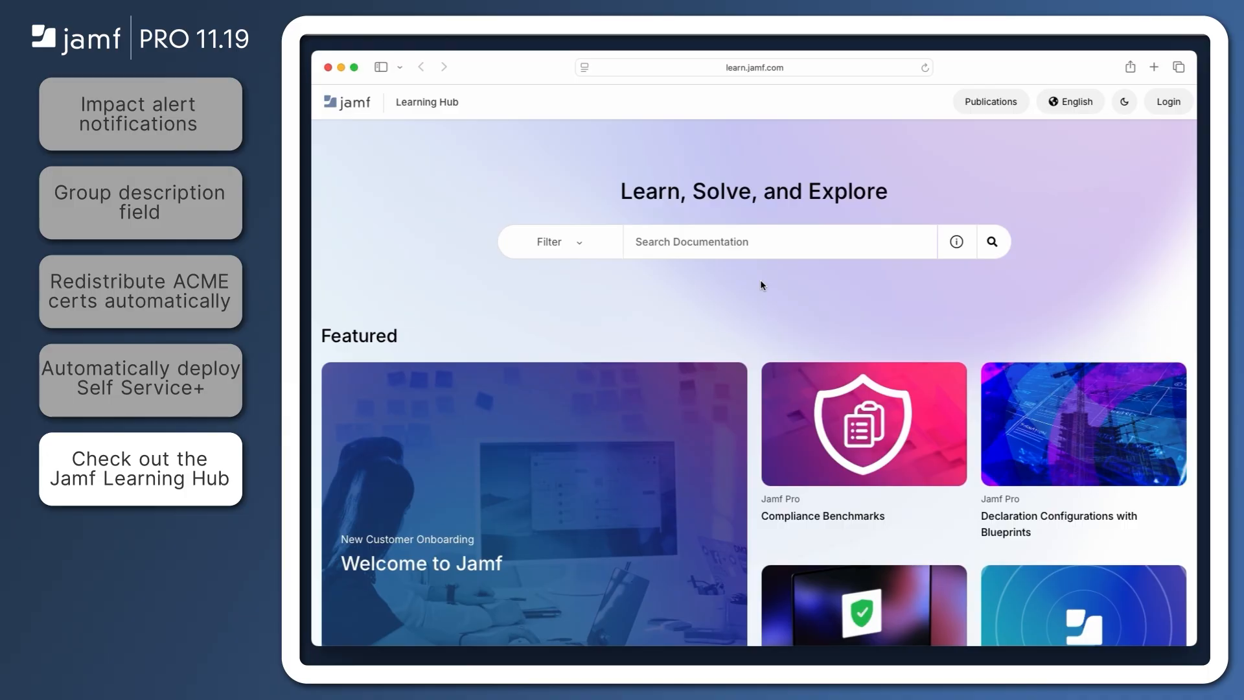
# Scroll the Learning Hub home page down to the Learn by Product section
pyautogui.scroll(-3)
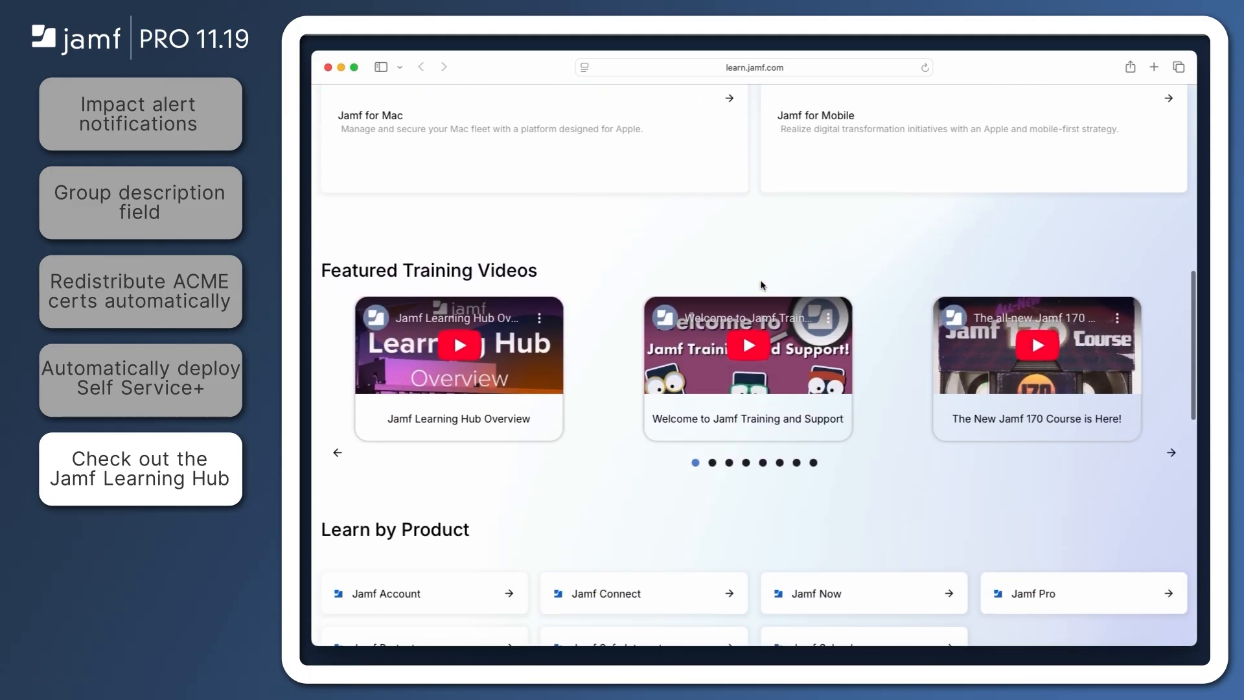
pyautogui.scroll(-3)
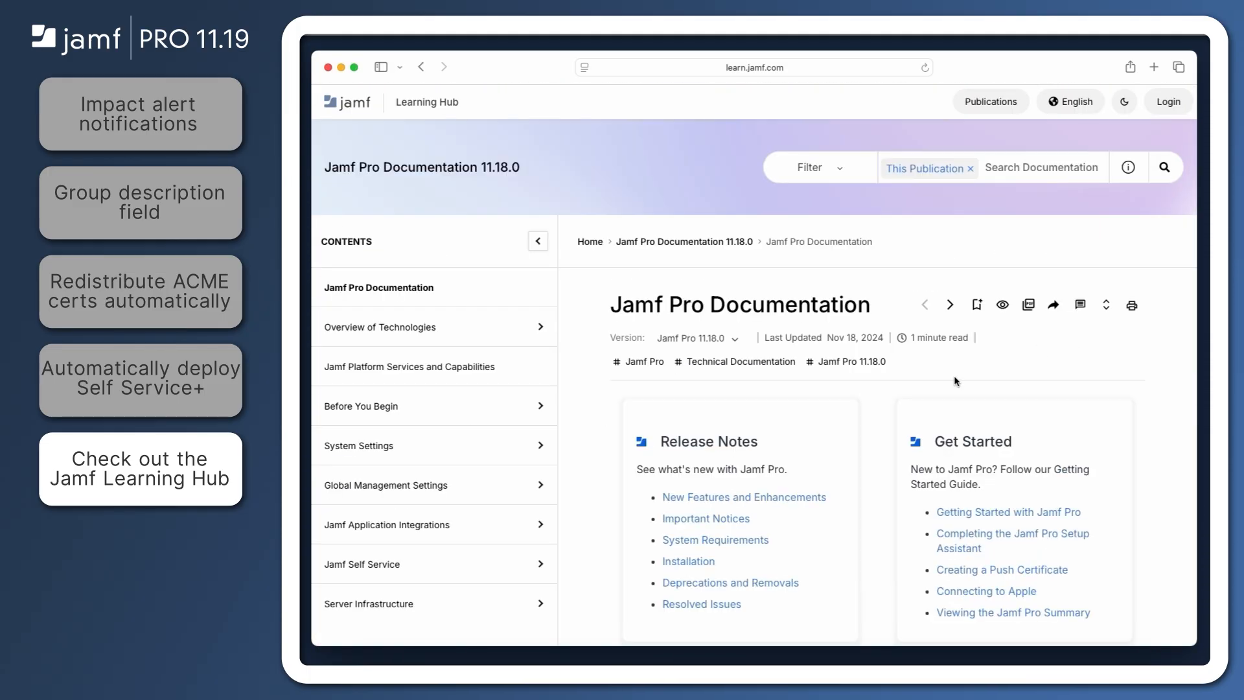
pyautogui.scroll(-3)
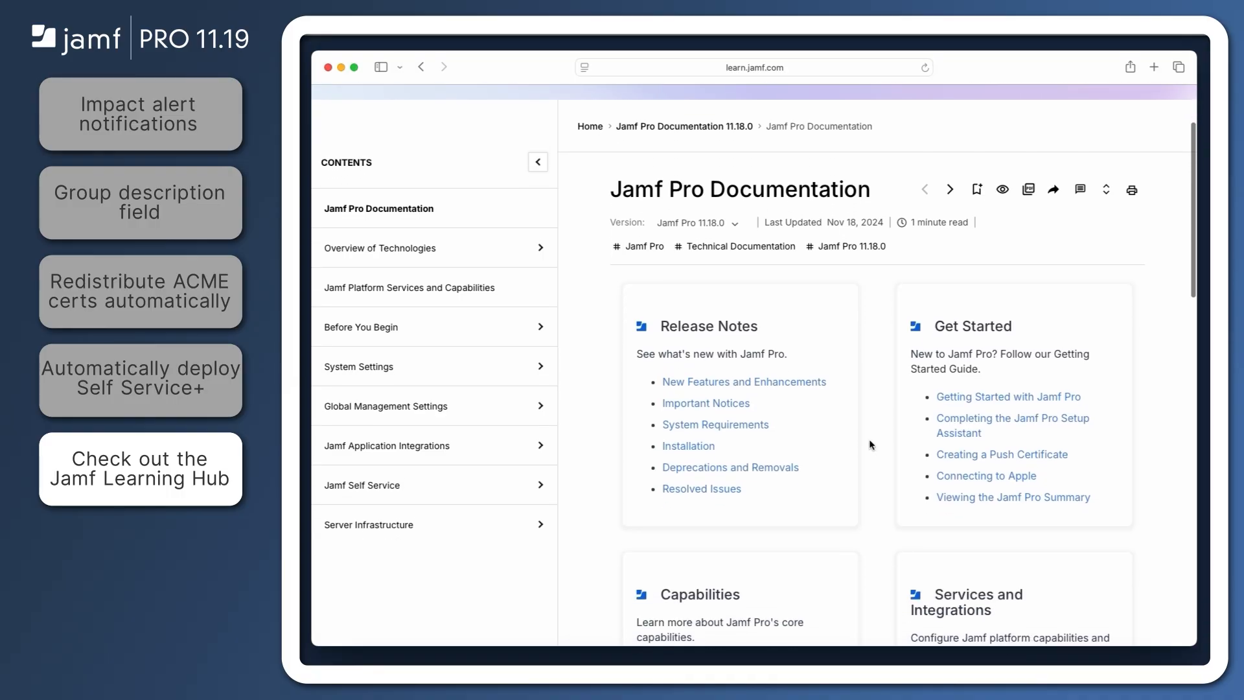